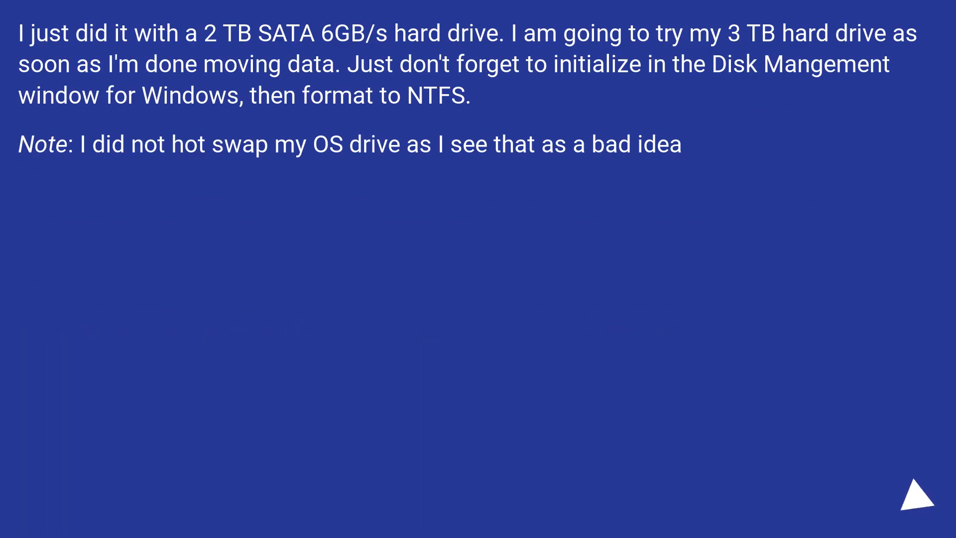
pyautogui.click(913, 498)
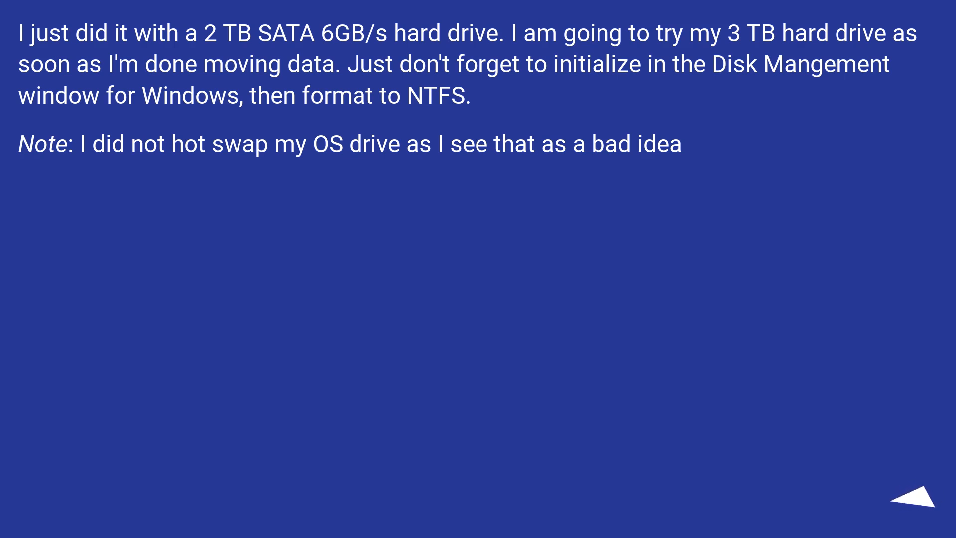
pyautogui.click(909, 503)
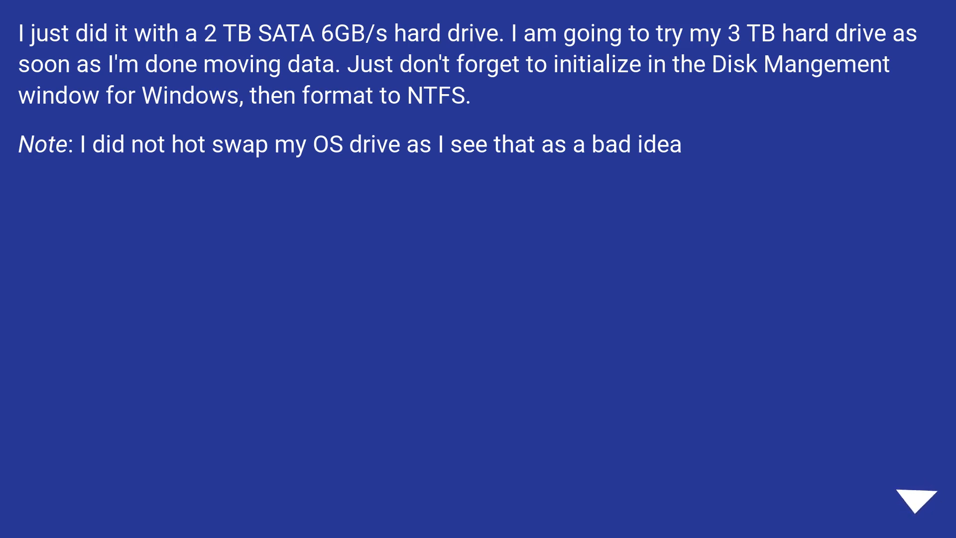
pyautogui.click(918, 498)
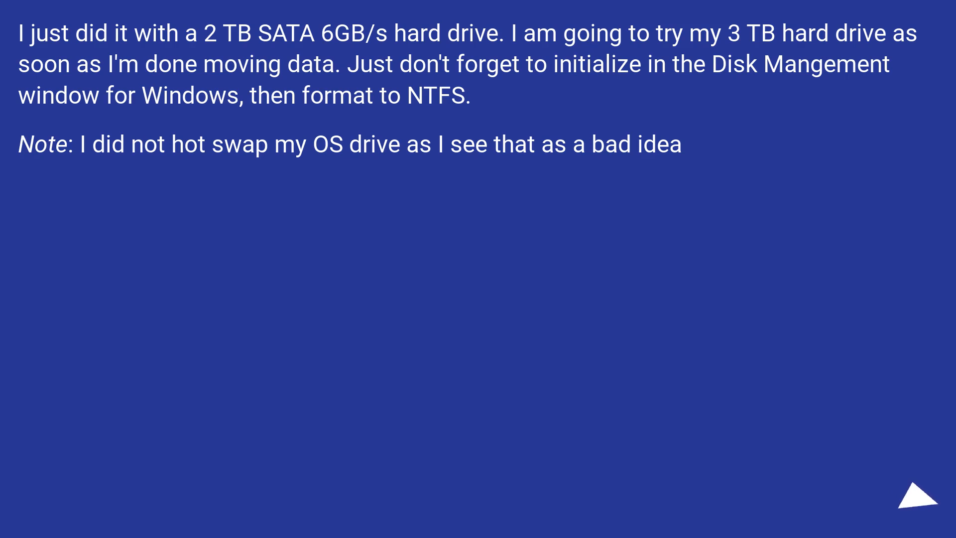